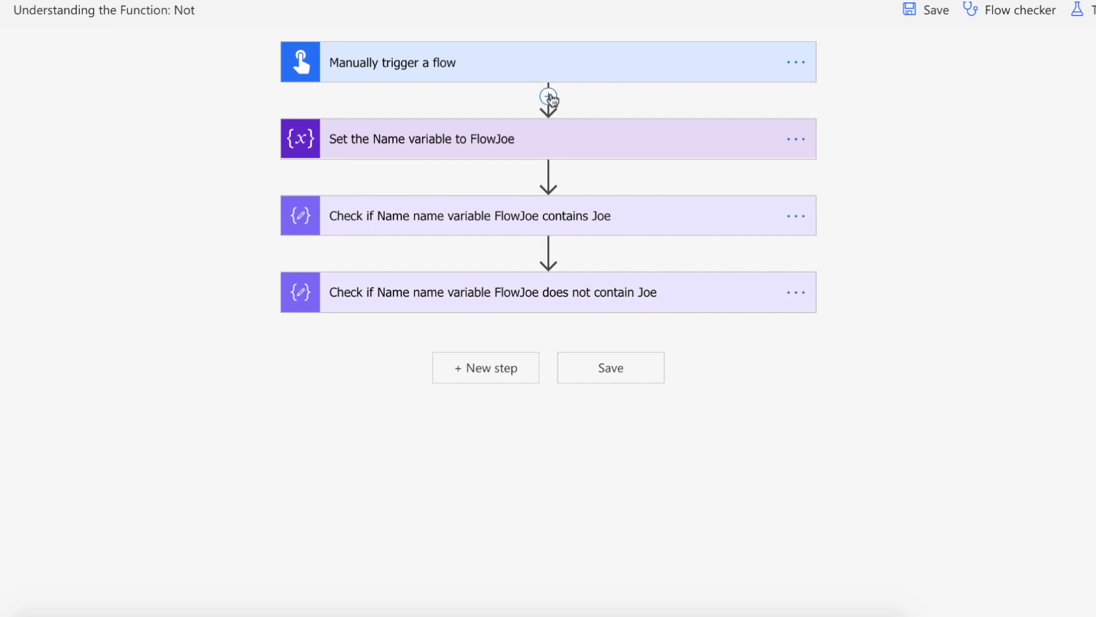
# Inspect the contains(variables('Name'),'Joe') expression in the first Joe-check step.
pyautogui.click(444, 139)
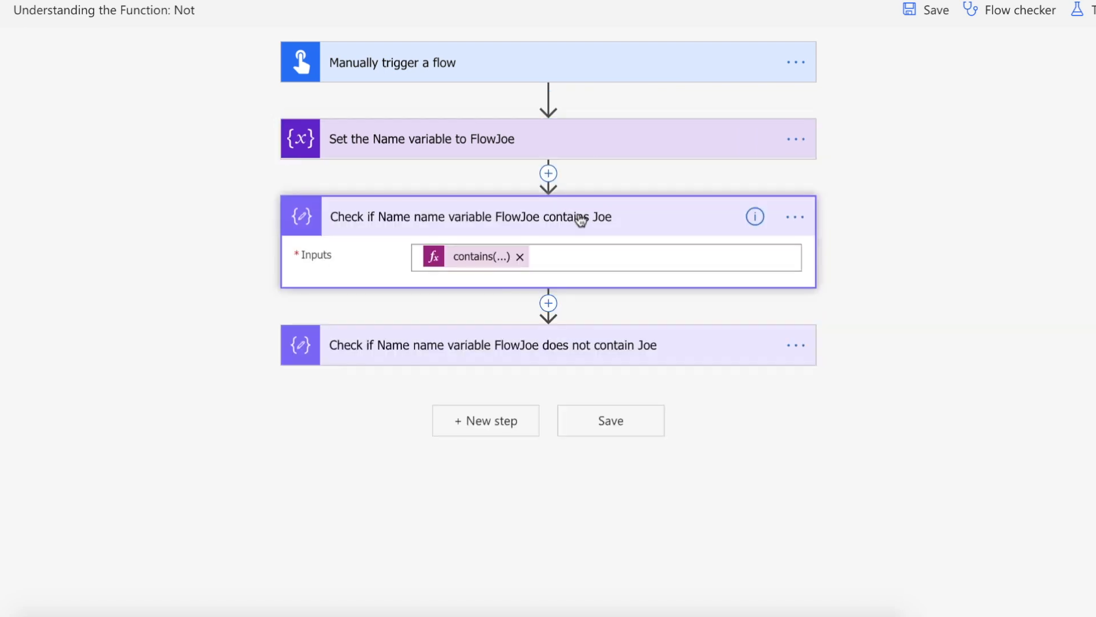
pyautogui.click(480, 256)
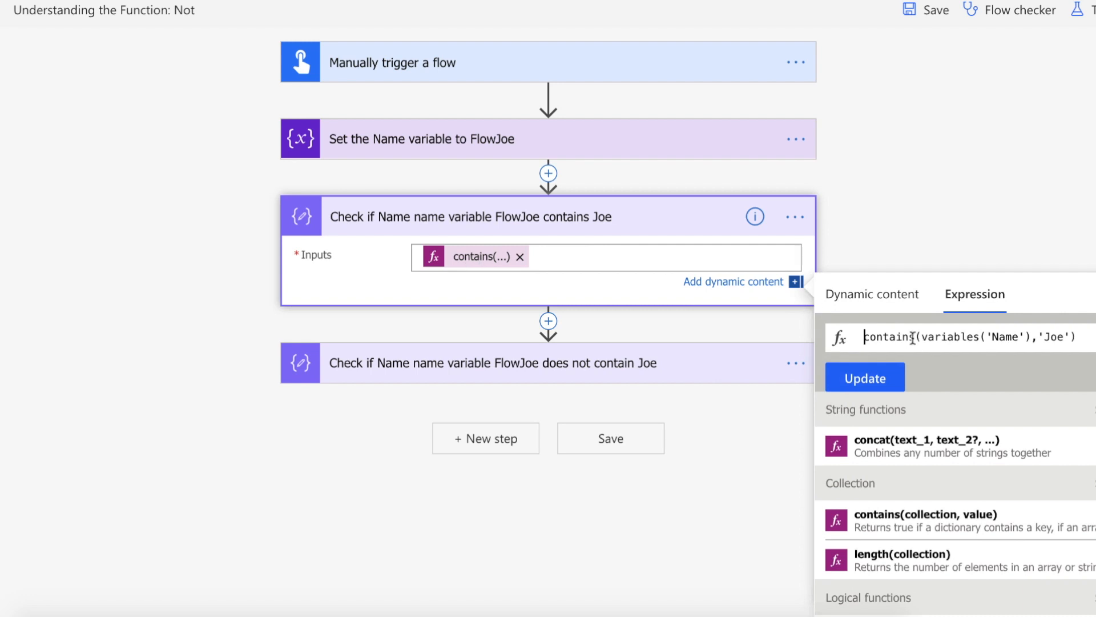
pyautogui.doubleClick(978, 336)
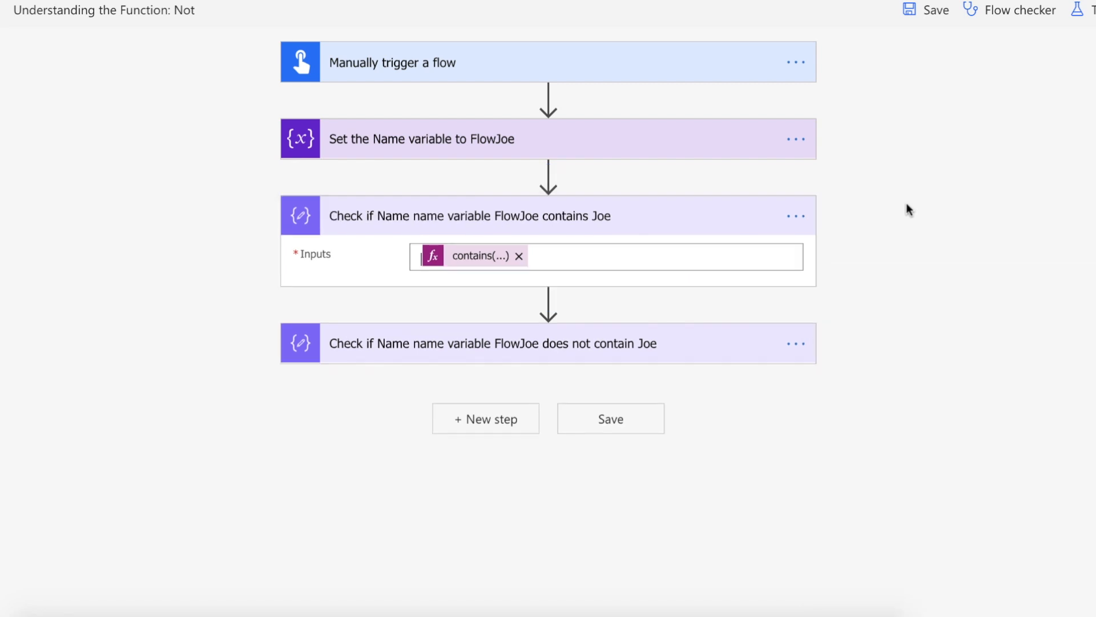
# Review the not(contains(...)) expression in the does-not-contain check step.
pyautogui.click(491, 215)
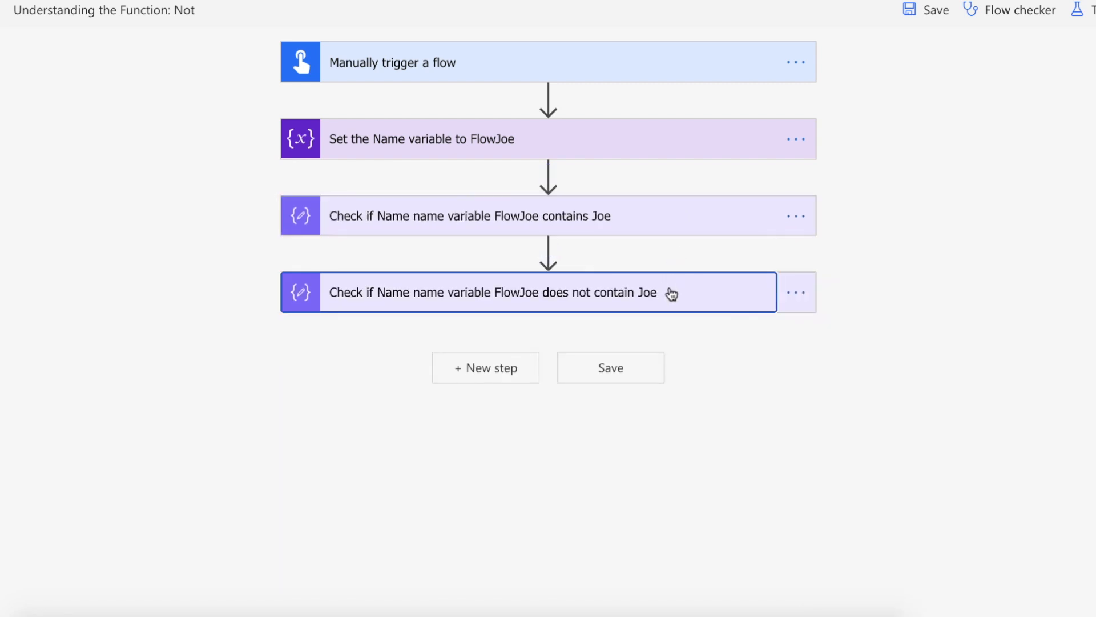
pyautogui.click(516, 293)
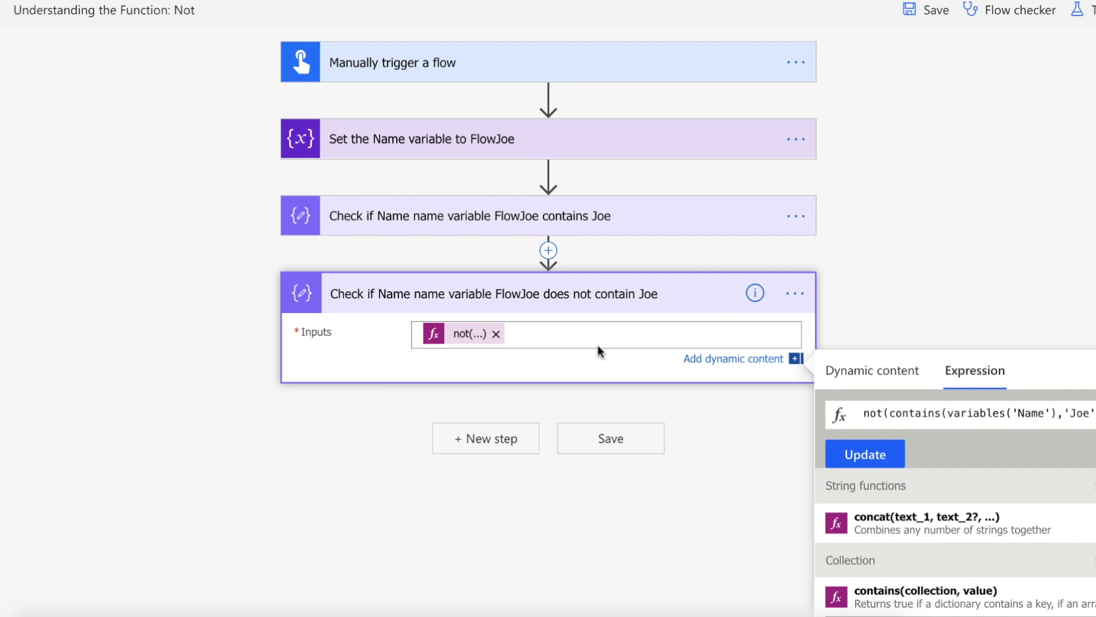
pyautogui.moveTo(1002, 425)
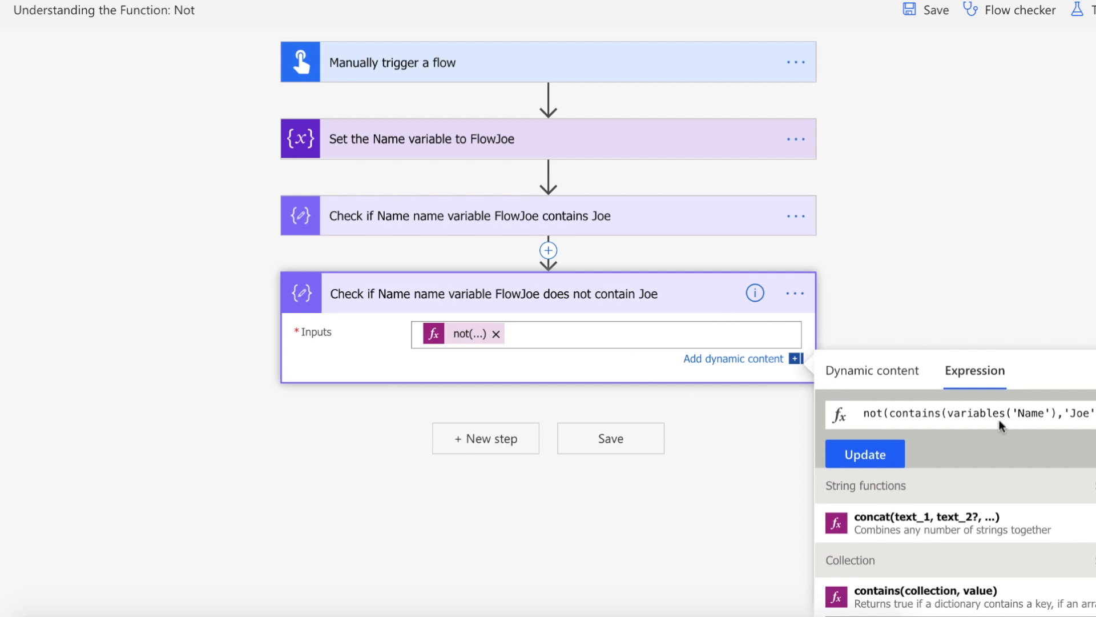
pyautogui.doubleClick(873, 413)
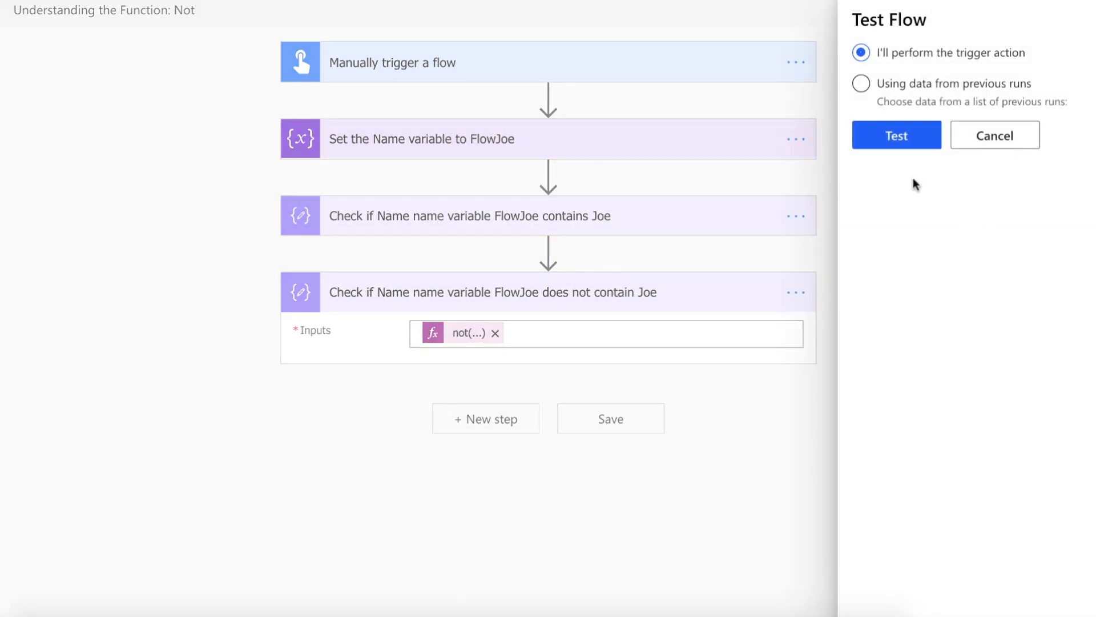
# Run a manual test of the flow.
pyautogui.click(896, 135)
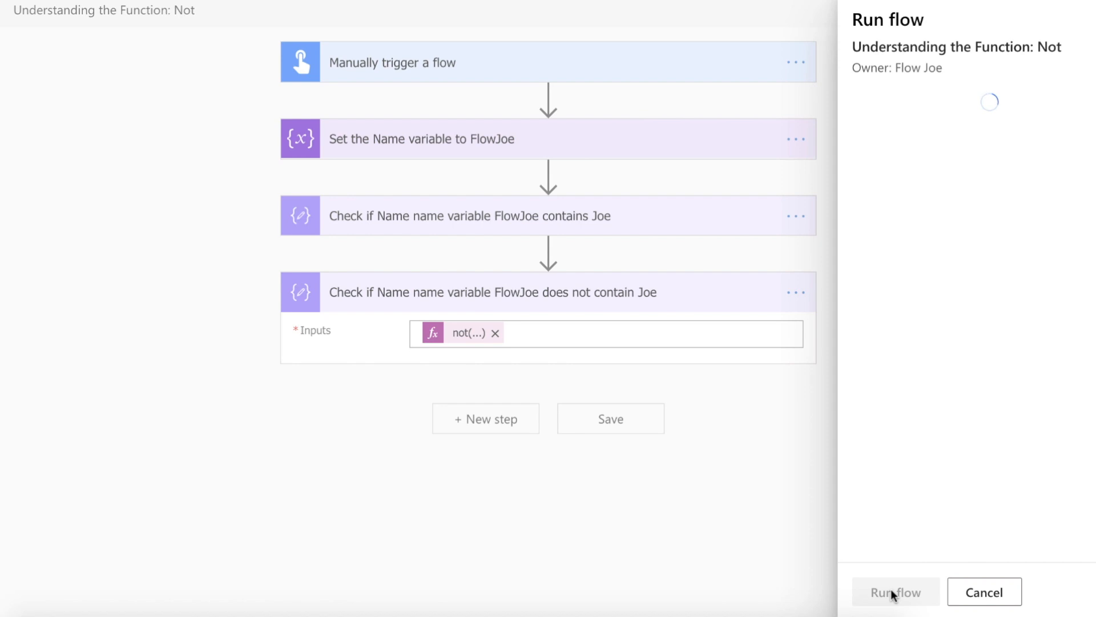
pyautogui.click(894, 607)
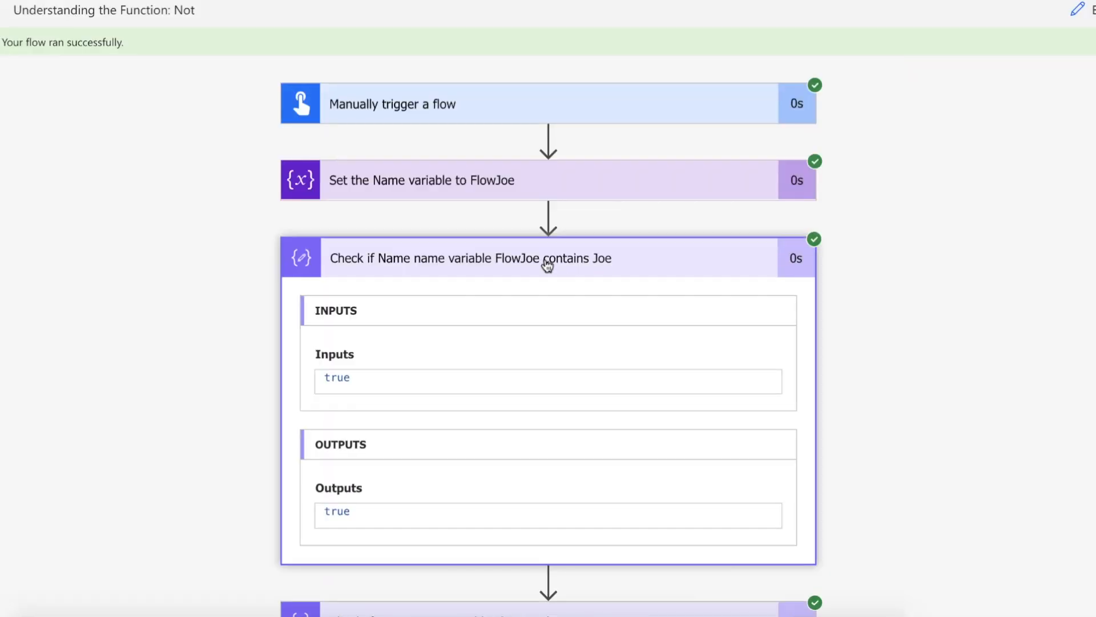
pyautogui.moveTo(525, 331)
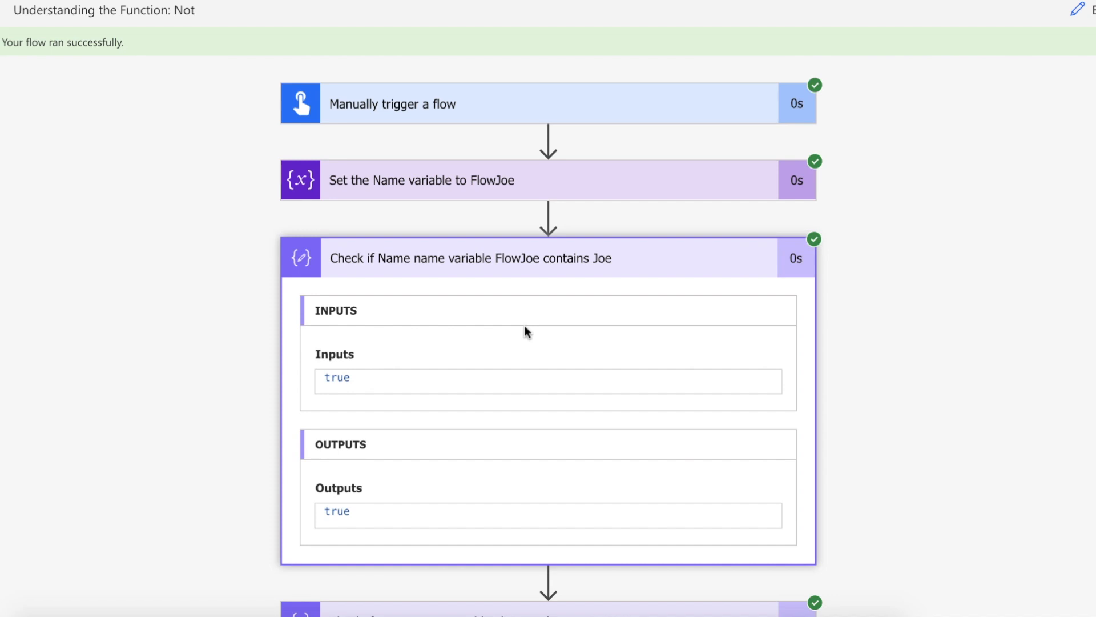
# Collapse the contains result and expand the does-not-contain result showing false.
pyautogui.click(470, 257)
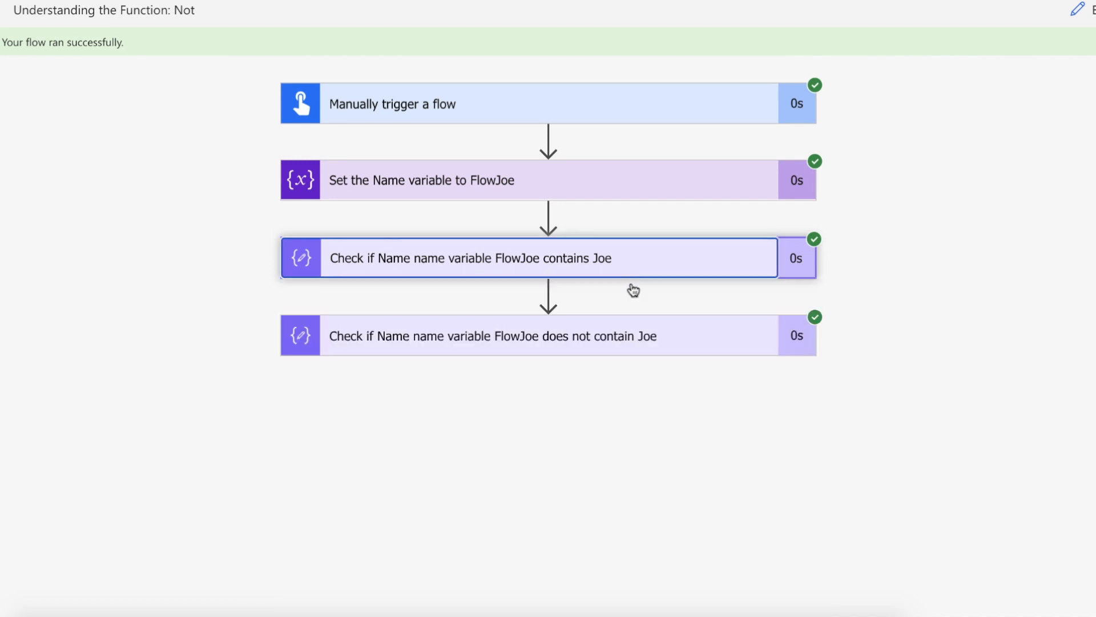
pyautogui.click(491, 335)
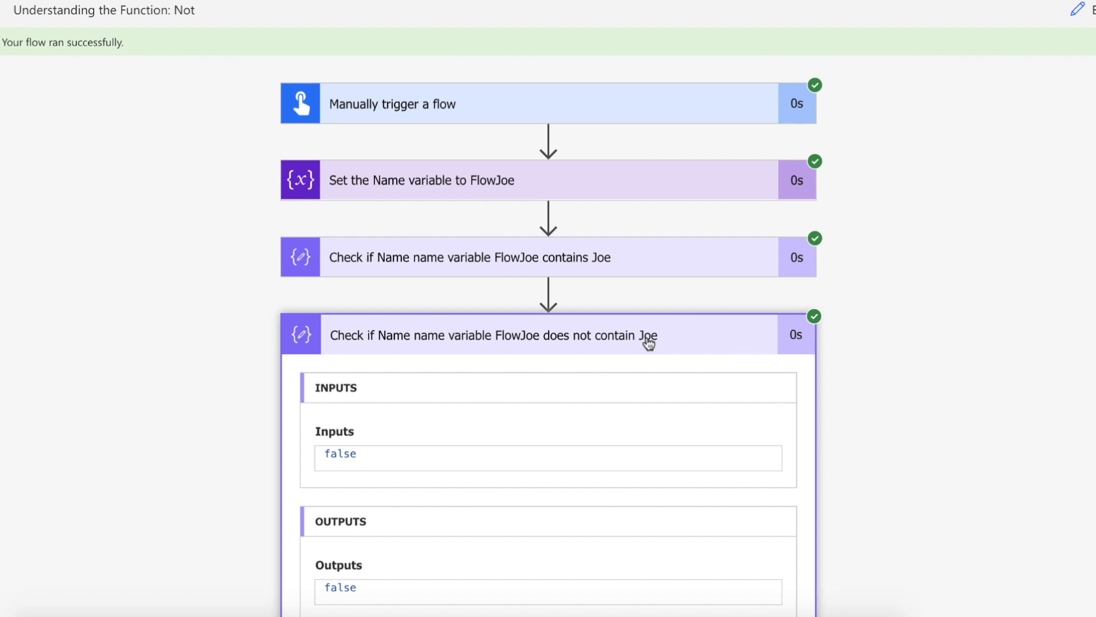